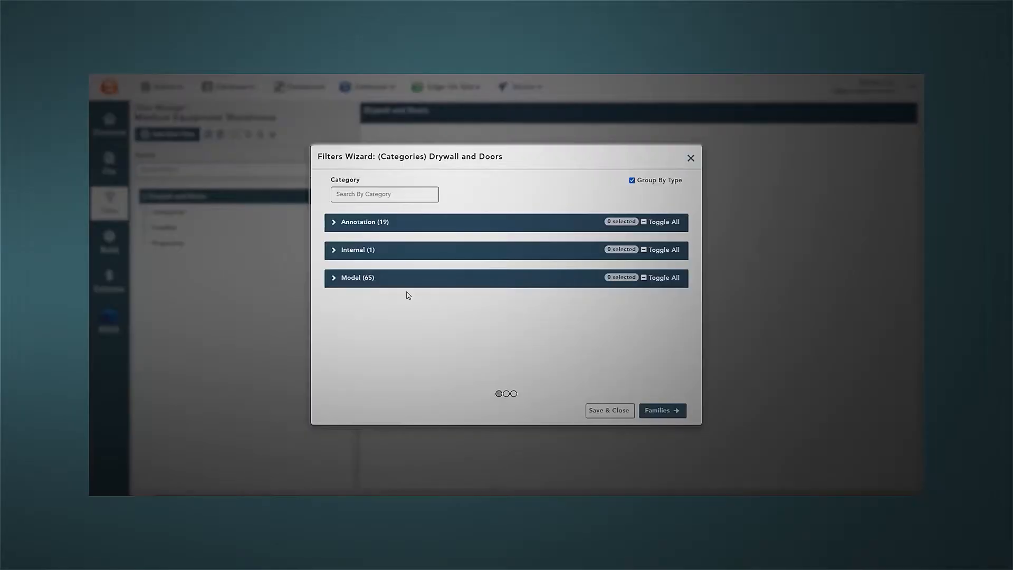
Step: Bring up the Filters Wizard for the Drywall and Doors scenario categories
left_click(357, 278)
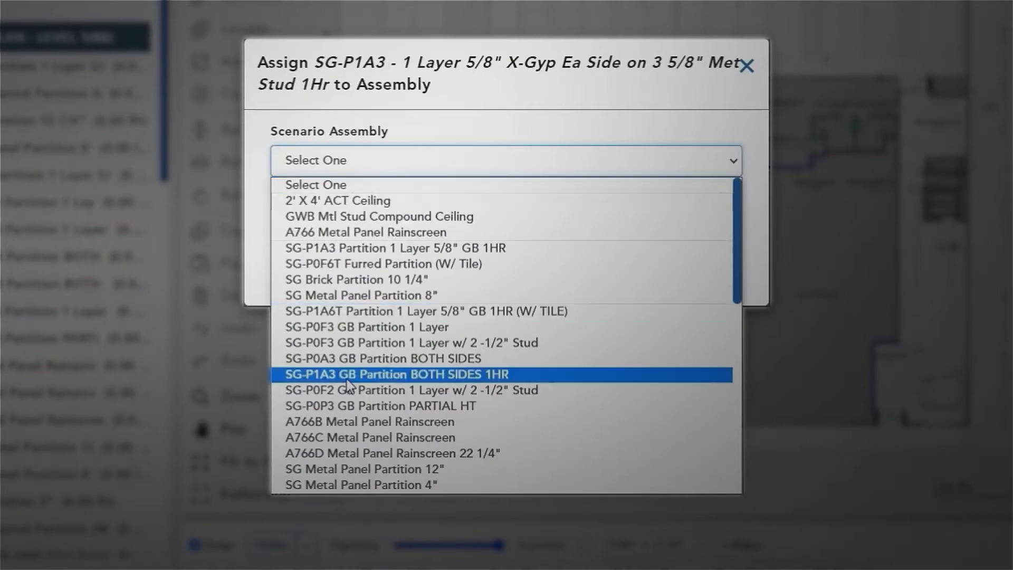
Step: Assign SG-P1A3 to the SG-P1A3 GB Partition BOTH SIDES 1HR assembly across all 8 pages
left_click(397, 374)
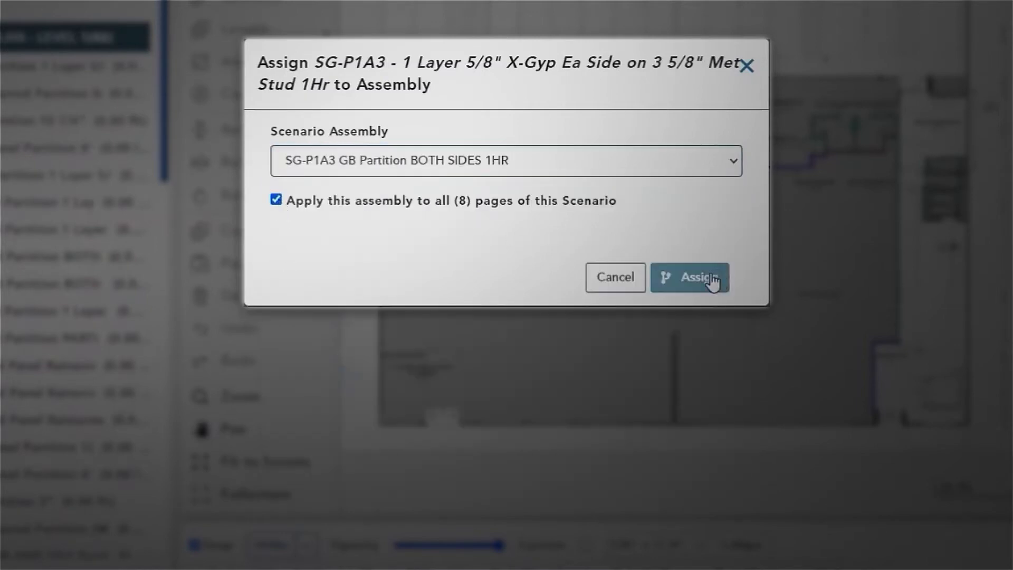
left_click(689, 278)
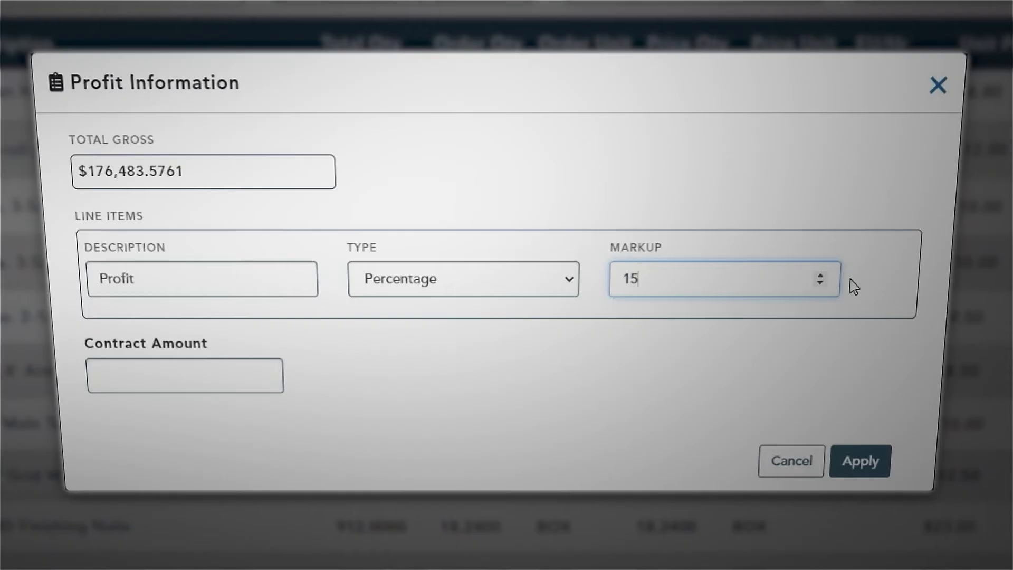
Step: Apply a 15% Percentage profit markup and export the Drywall, Ceilings, and Doors scenario to The EDGE
left_click(859, 461)
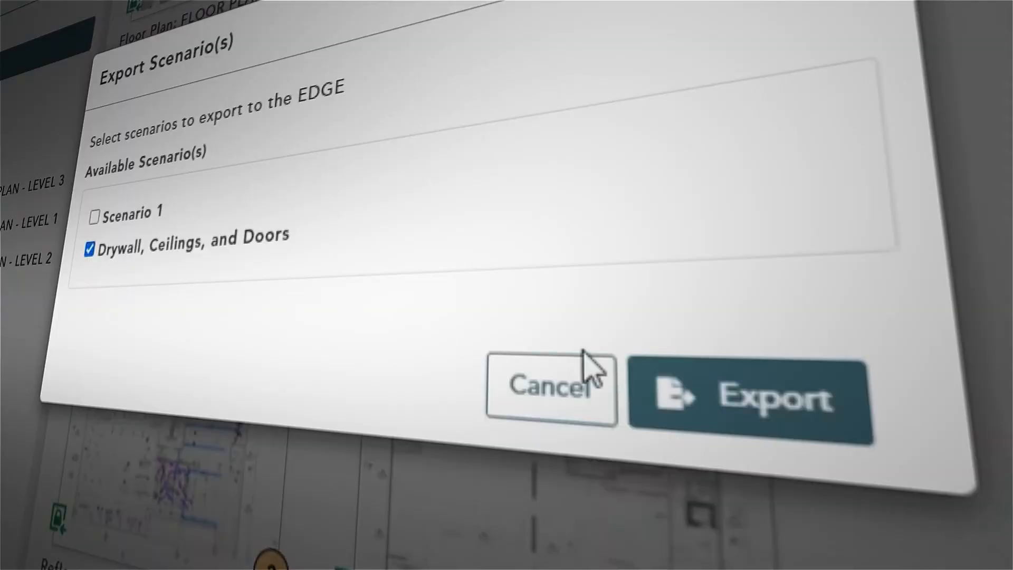
left_click(750, 397)
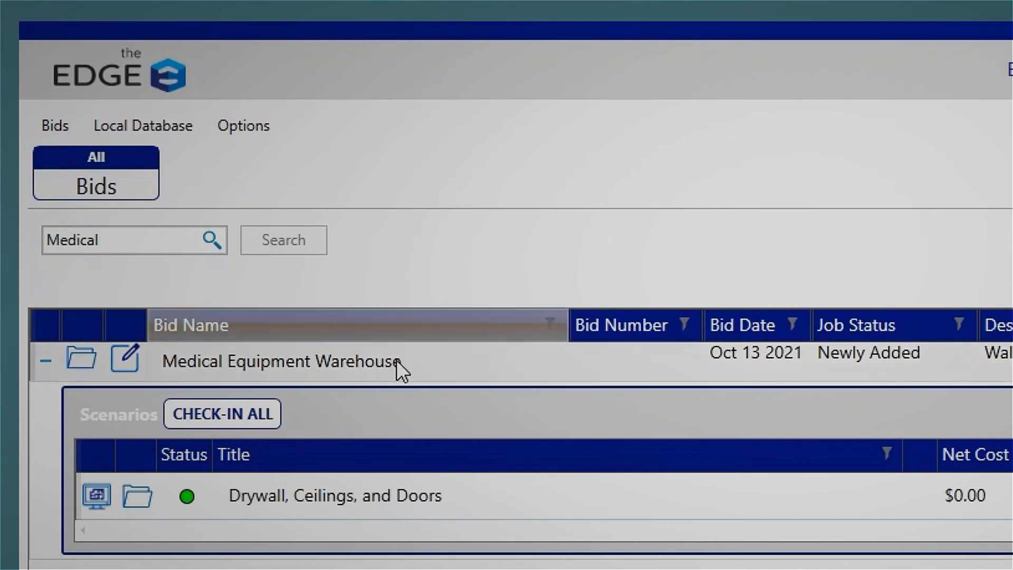